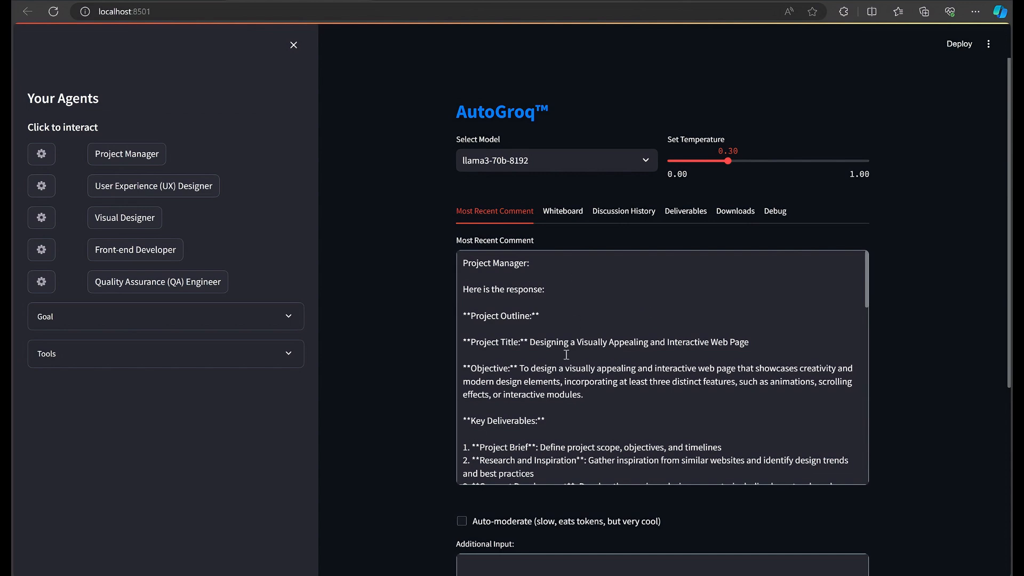
pyautogui.moveTo(577, 362)
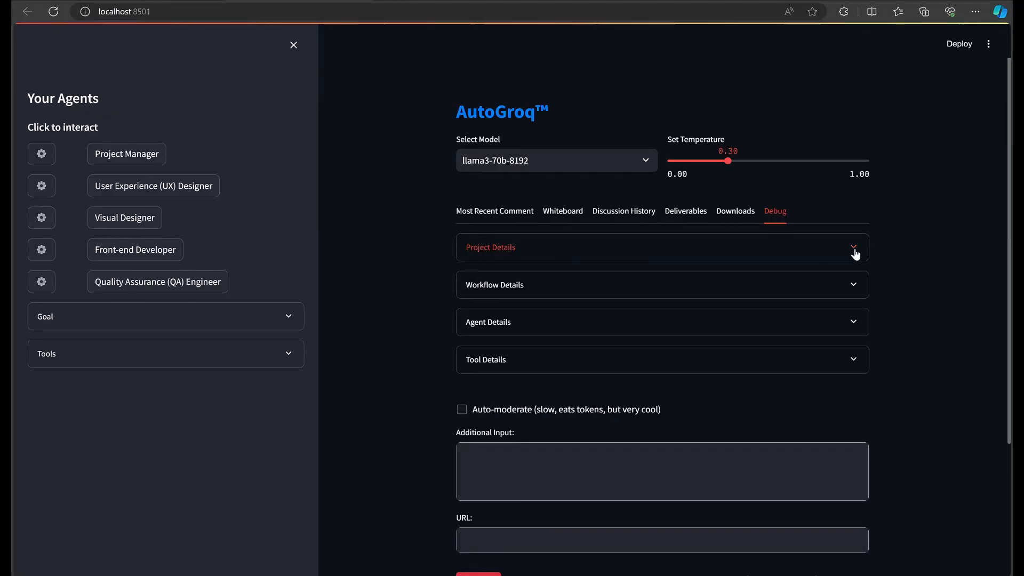
# Browse the Project Details, then collapse them to review Workflow Details listing all five agents
pyautogui.click(853, 254)
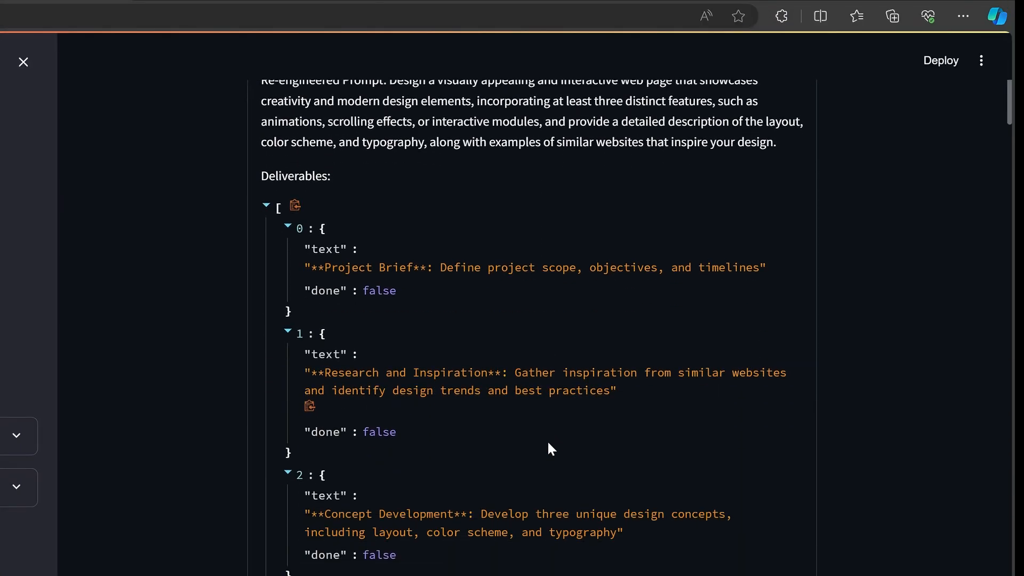
pyautogui.scroll(-3)
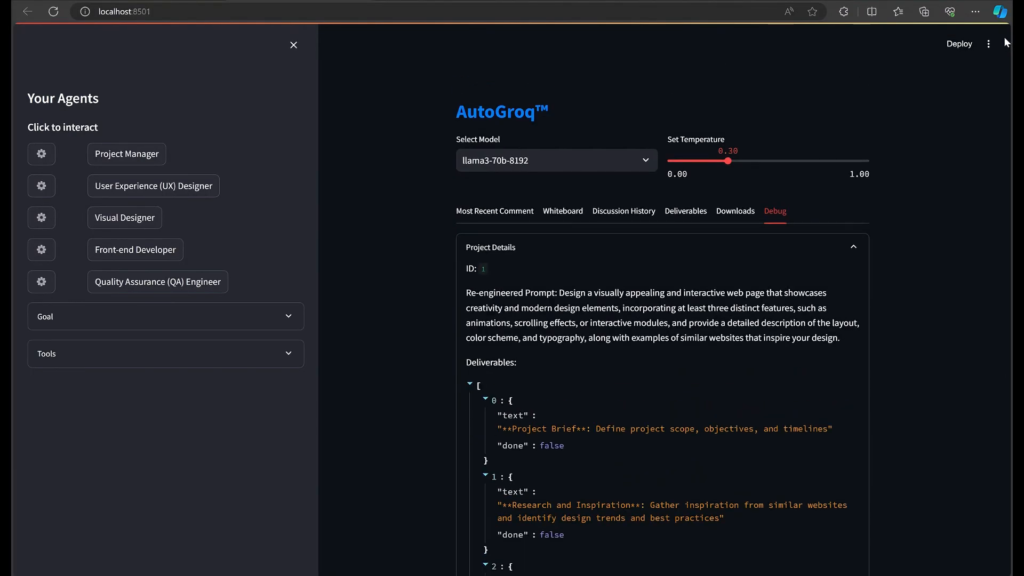
pyautogui.click(852, 247)
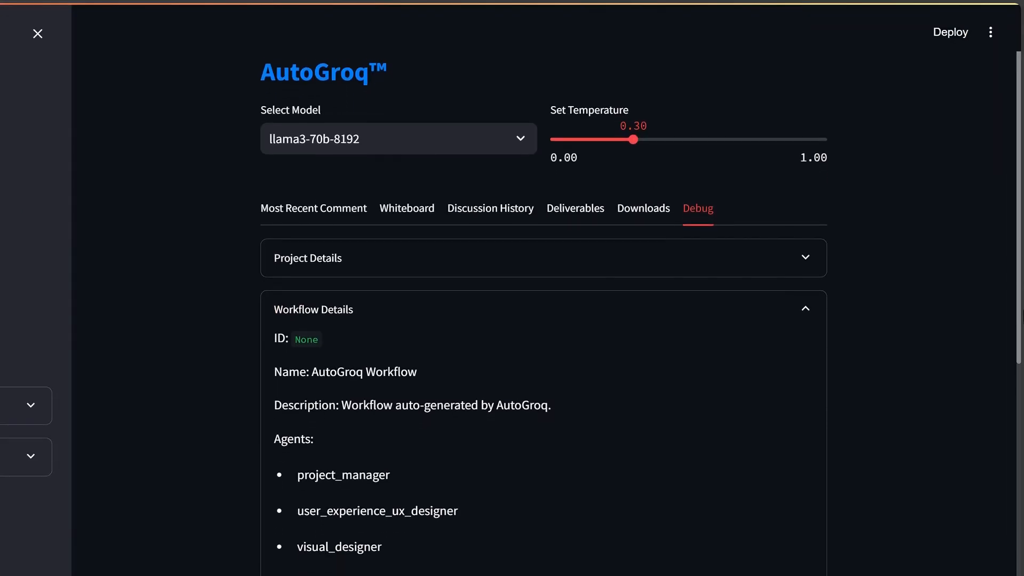
pyautogui.scroll(-3)
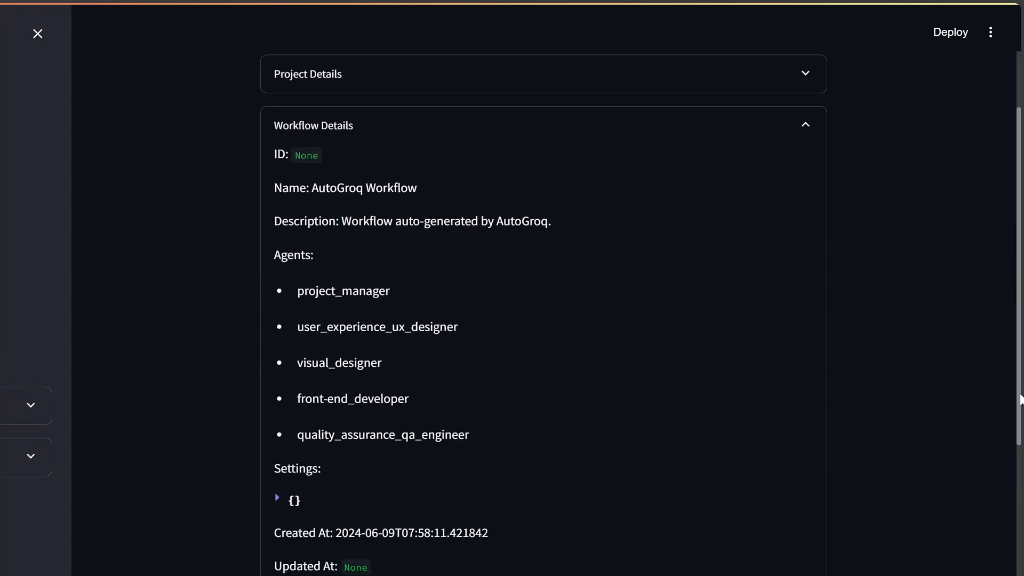
pyautogui.scroll(-3)
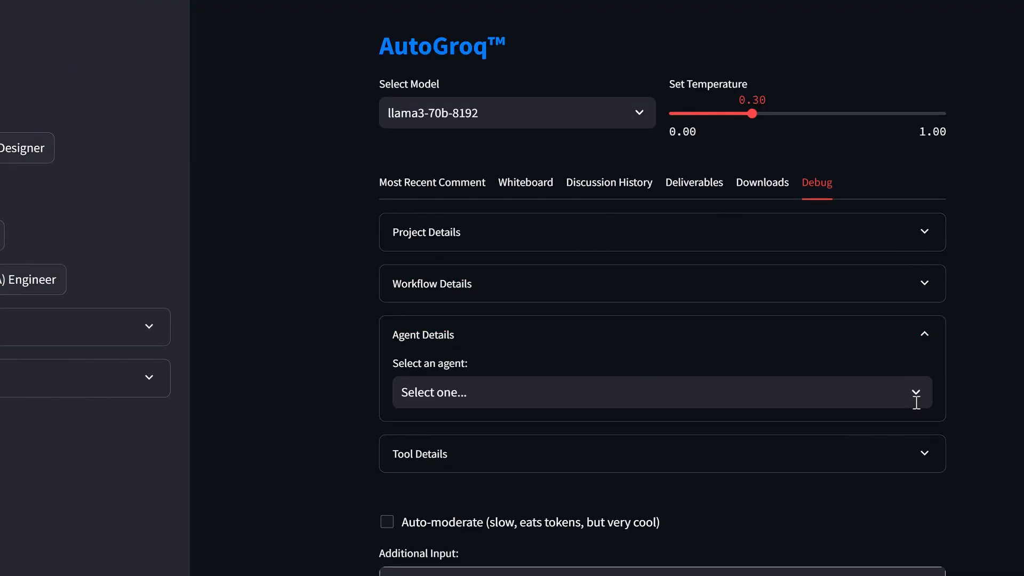
# Select Project Manager in agent details and scroll through its config, timestamps and eight models
pyautogui.click(653, 391)
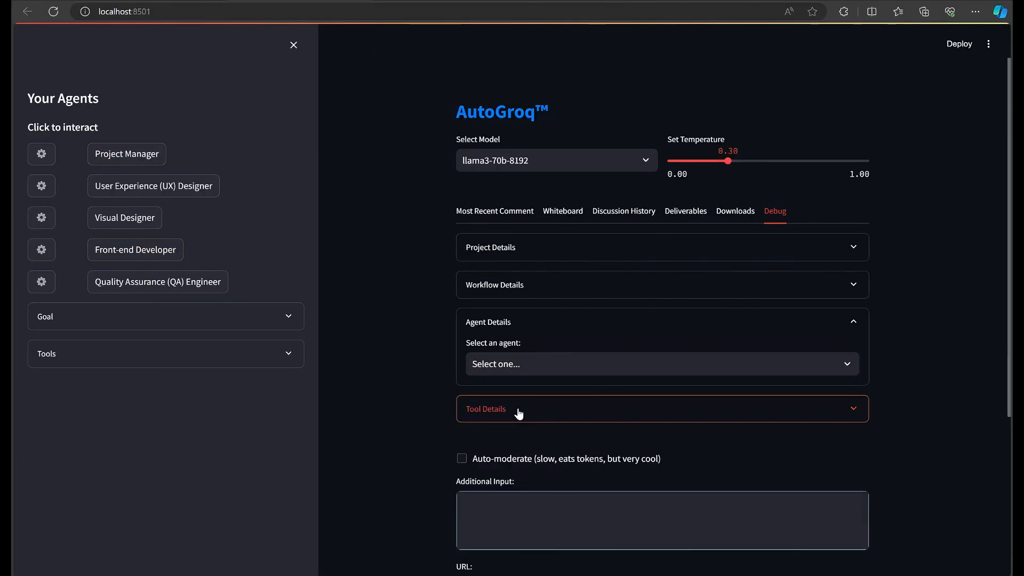
pyautogui.click(660, 364)
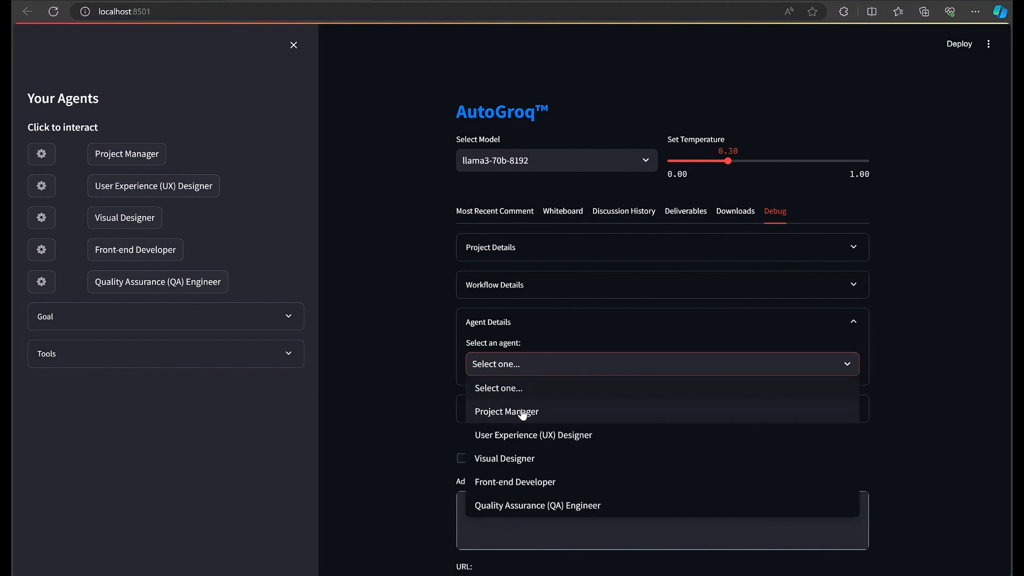
pyautogui.click(506, 411)
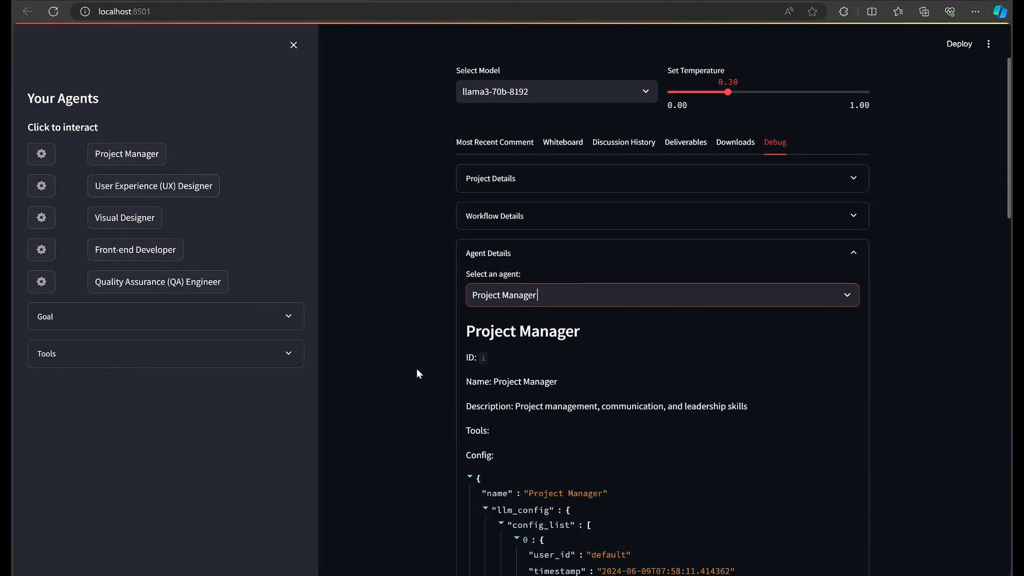
pyautogui.scroll(-3)
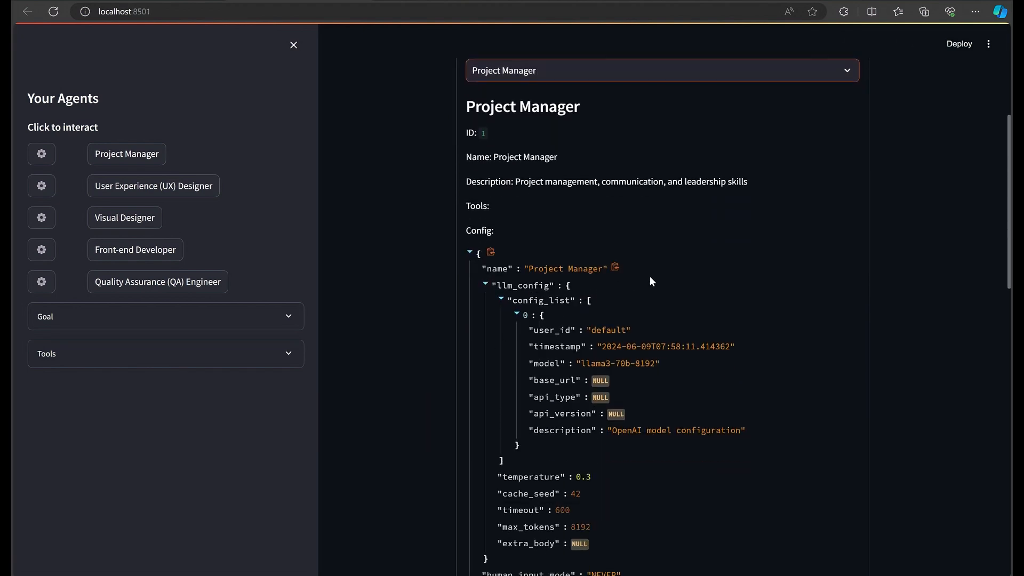
pyautogui.scroll(-3)
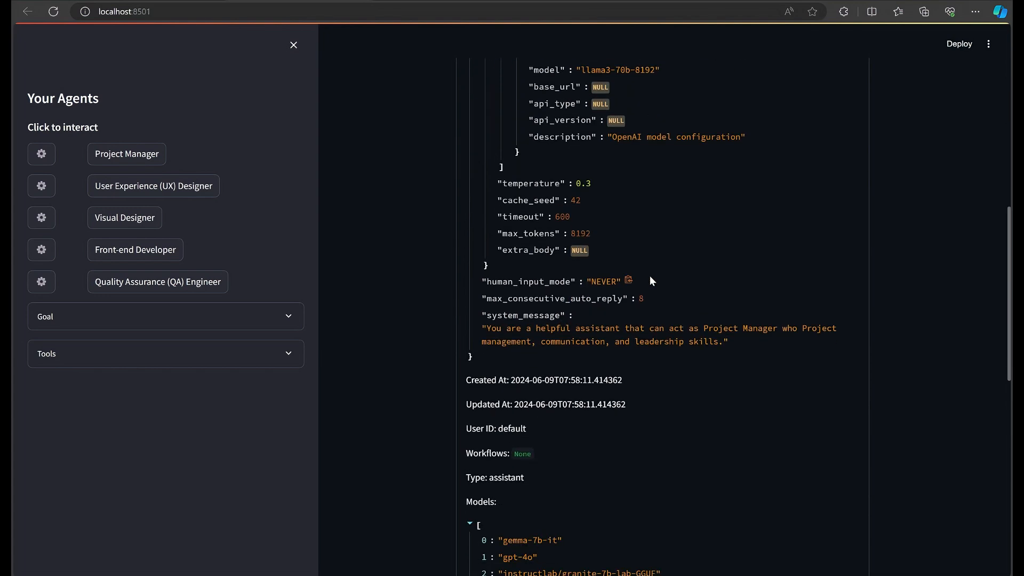
pyautogui.scroll(-3)
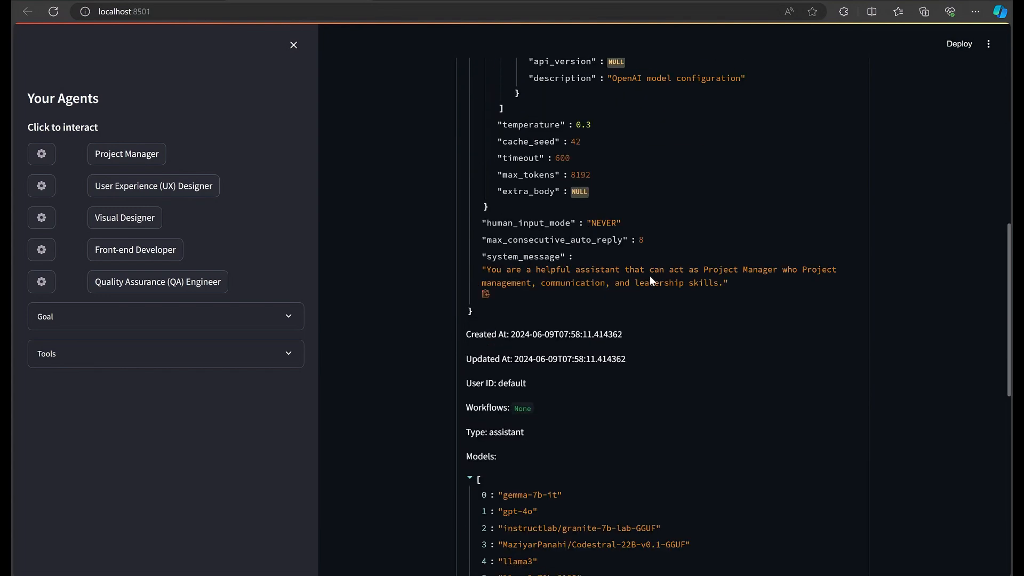
pyautogui.scroll(-3)
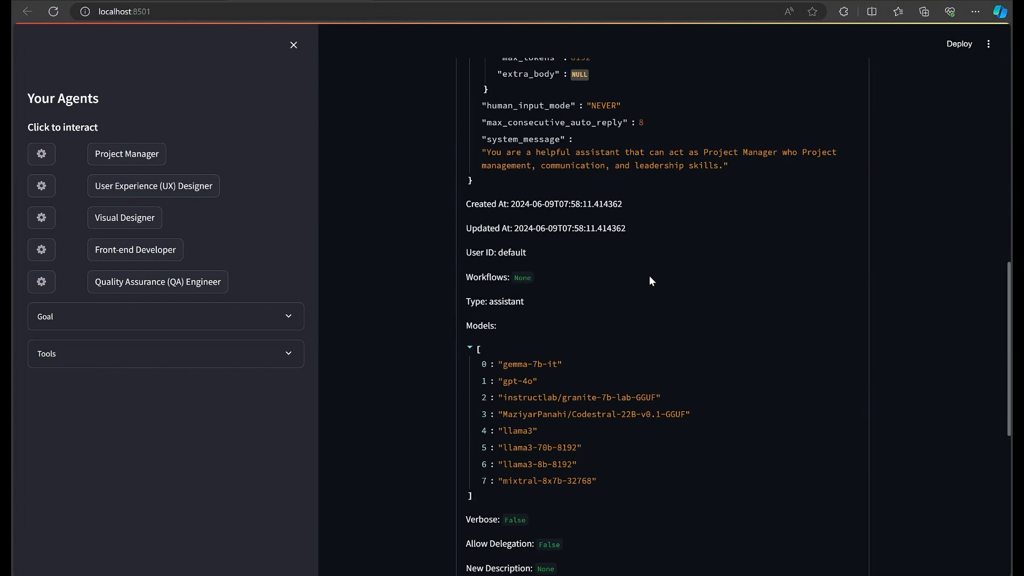
pyautogui.moveTo(41, 153)
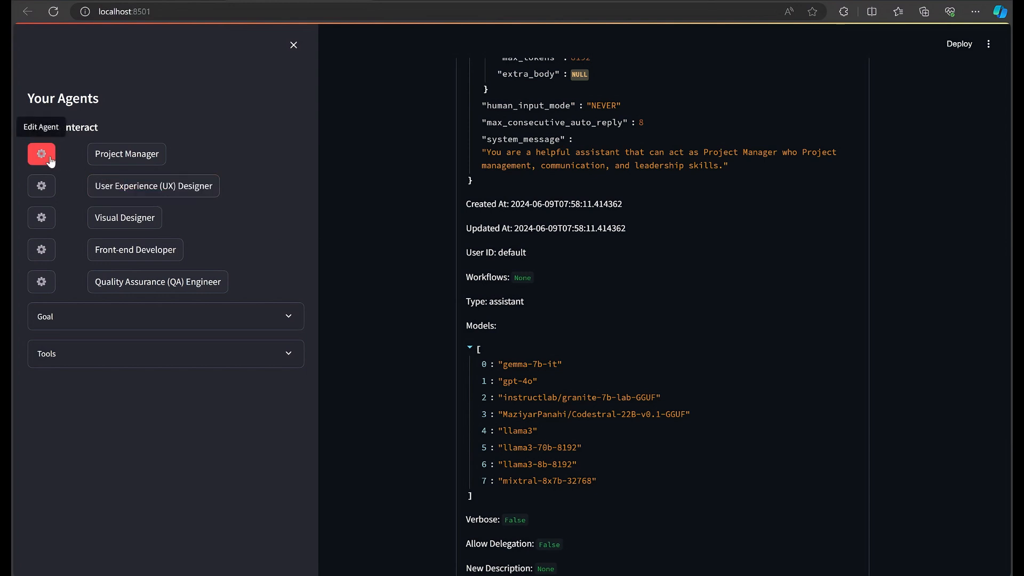
# Regenerate the Project Manager's description with Update User Description and collapse its properties
pyautogui.click(41, 154)
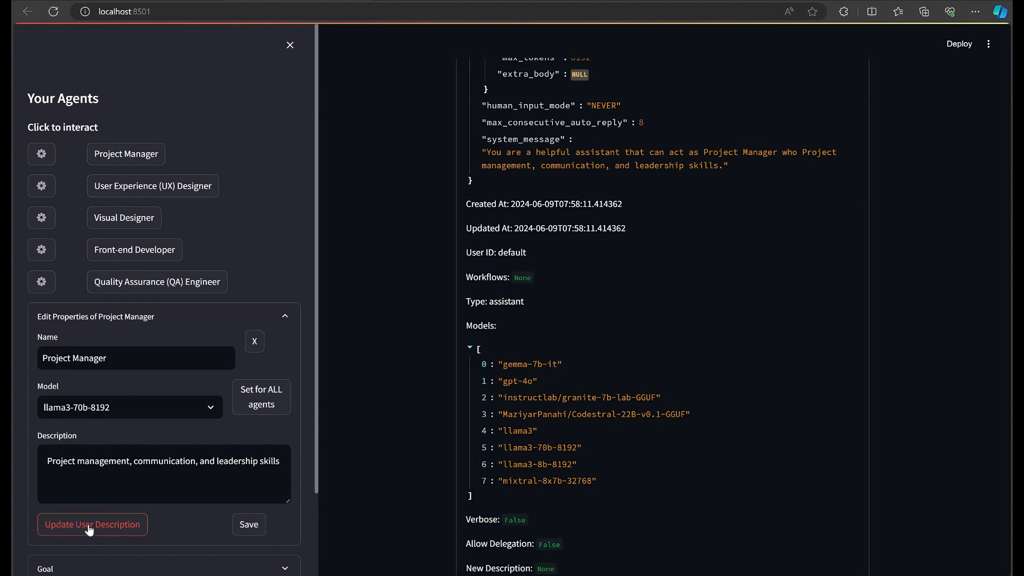
pyautogui.click(92, 524)
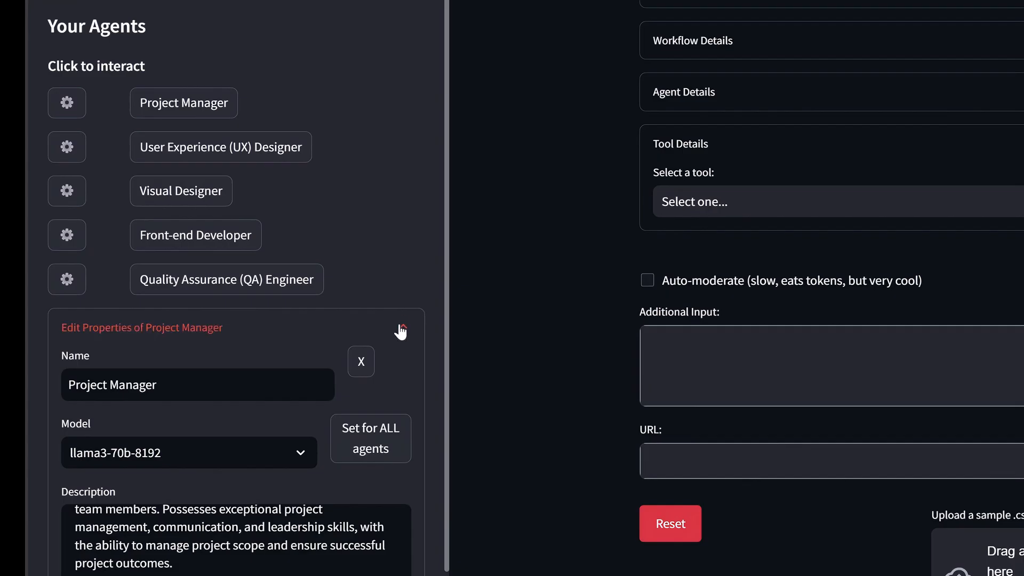
pyautogui.click(401, 327)
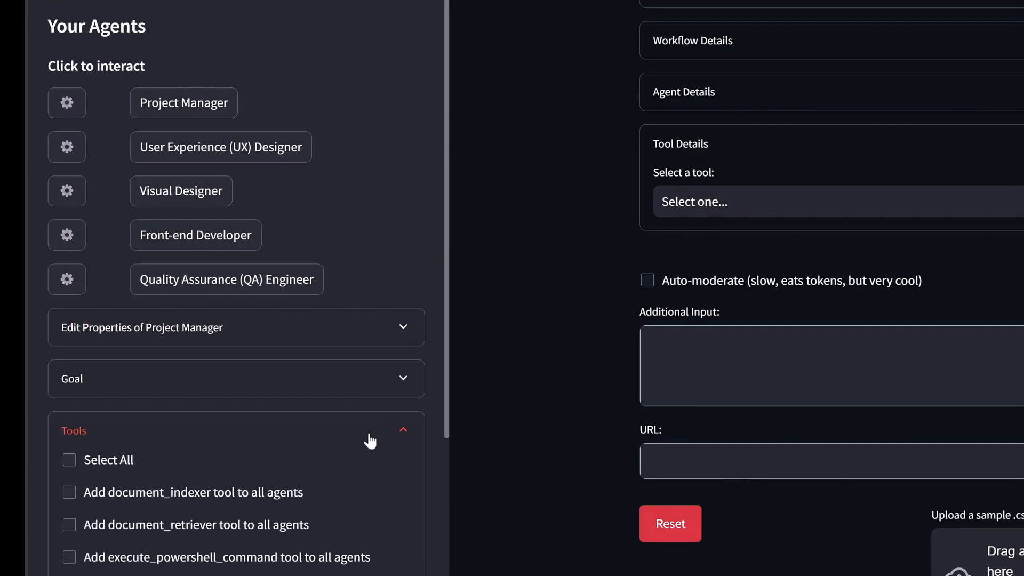
# Choose get_complementary_colors in the debug Tool Details selector
pyautogui.scroll(-3)
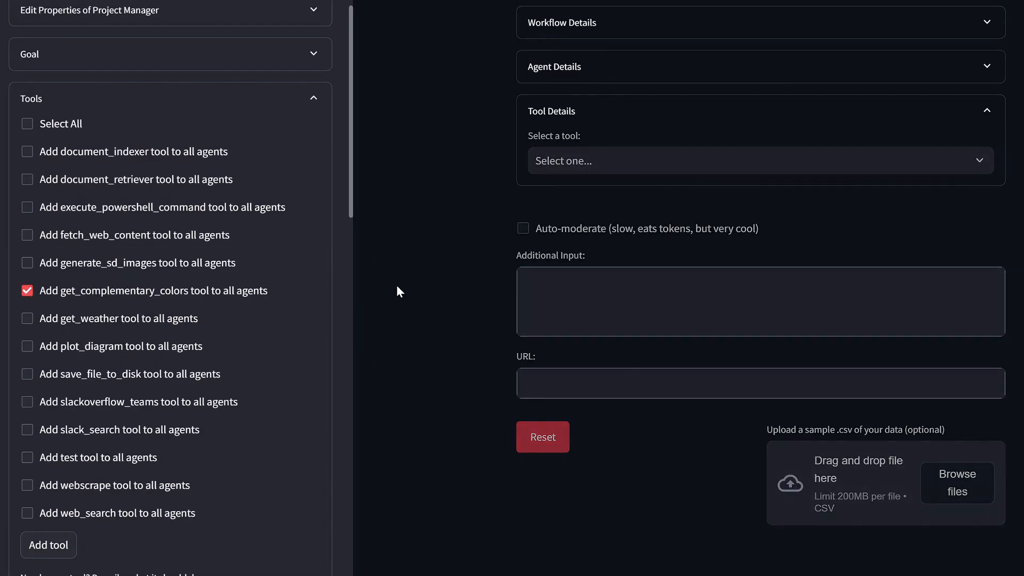
pyautogui.click(757, 160)
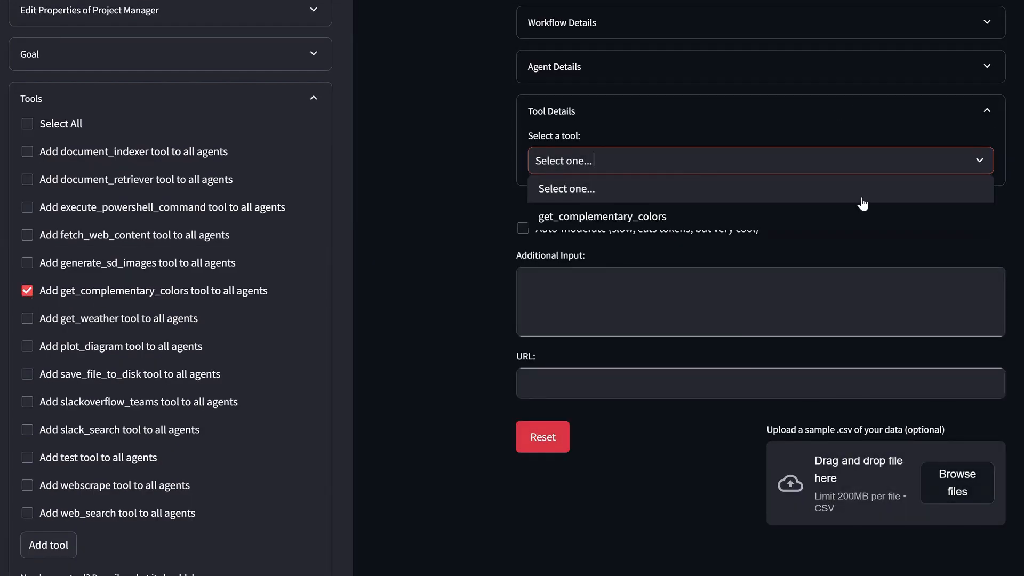
pyautogui.click(601, 216)
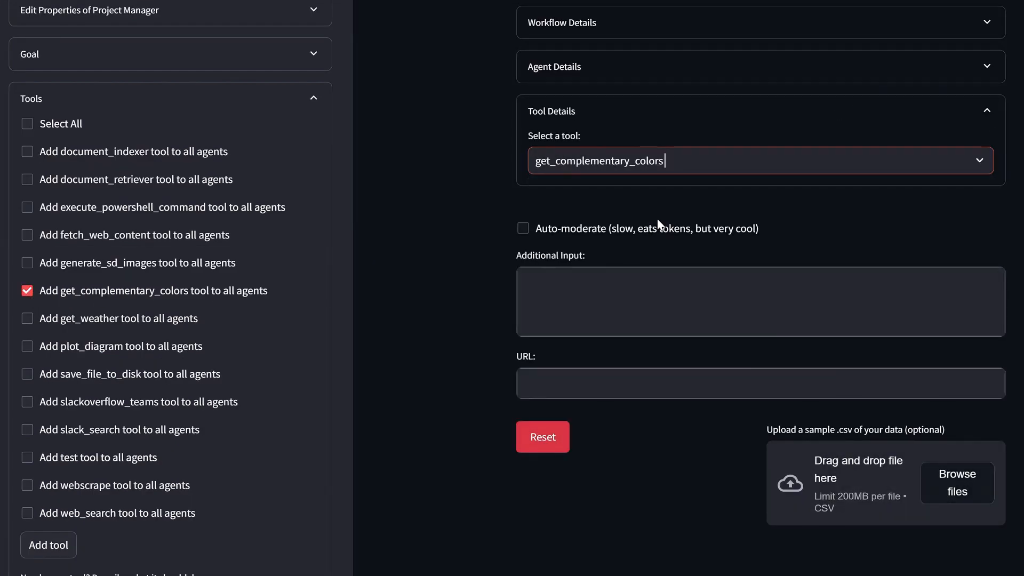